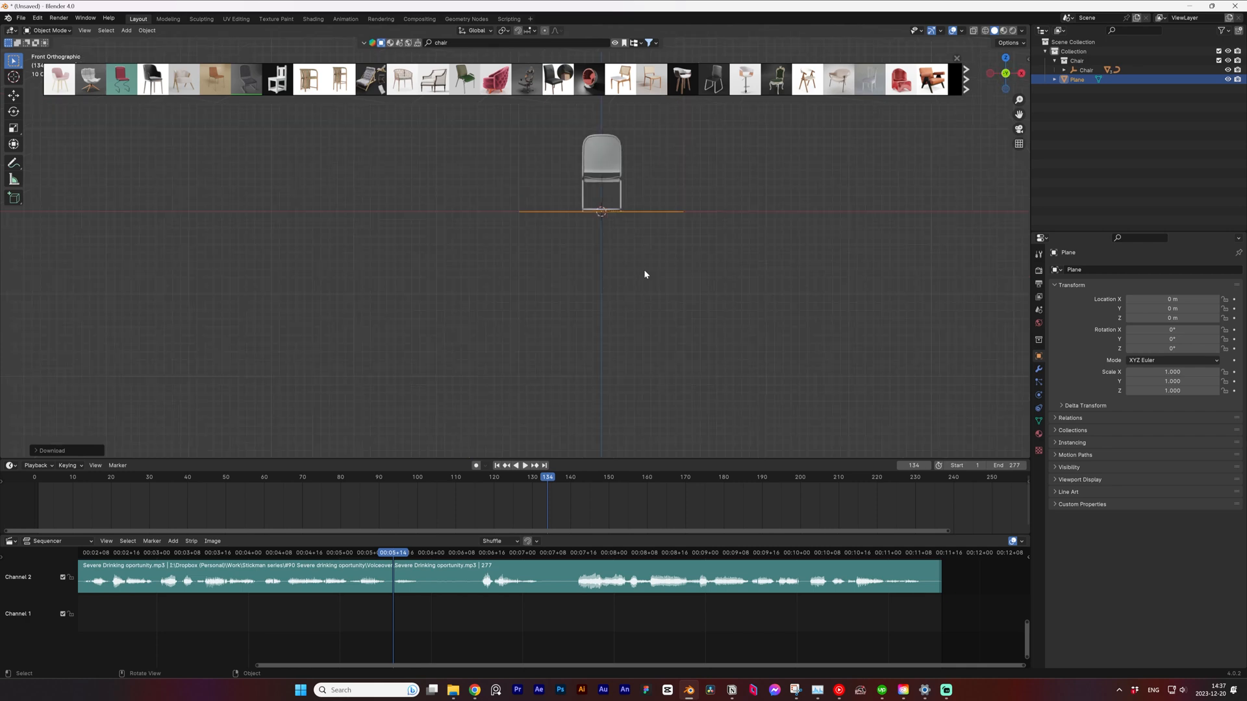
Drag the chin, wrist, elbow, knee and groin markers onto the model and proceed to auto-rig.
drag(644, 274, 636, 249)
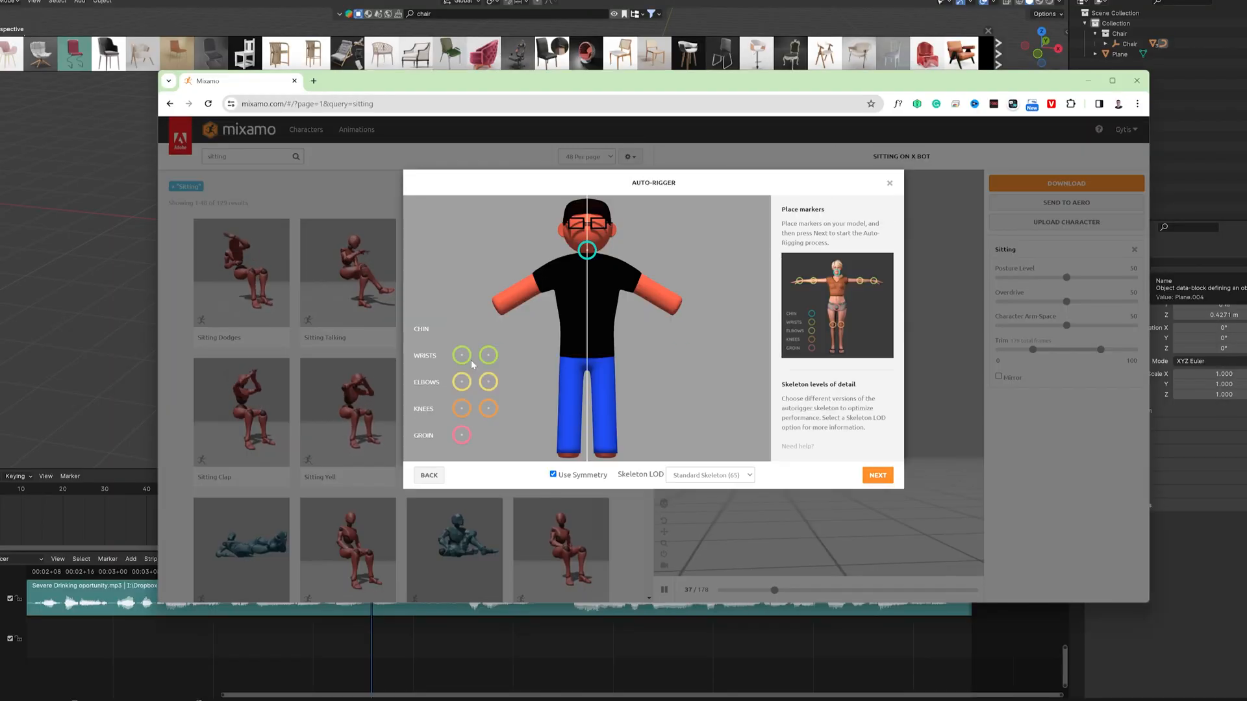
click(877, 475)
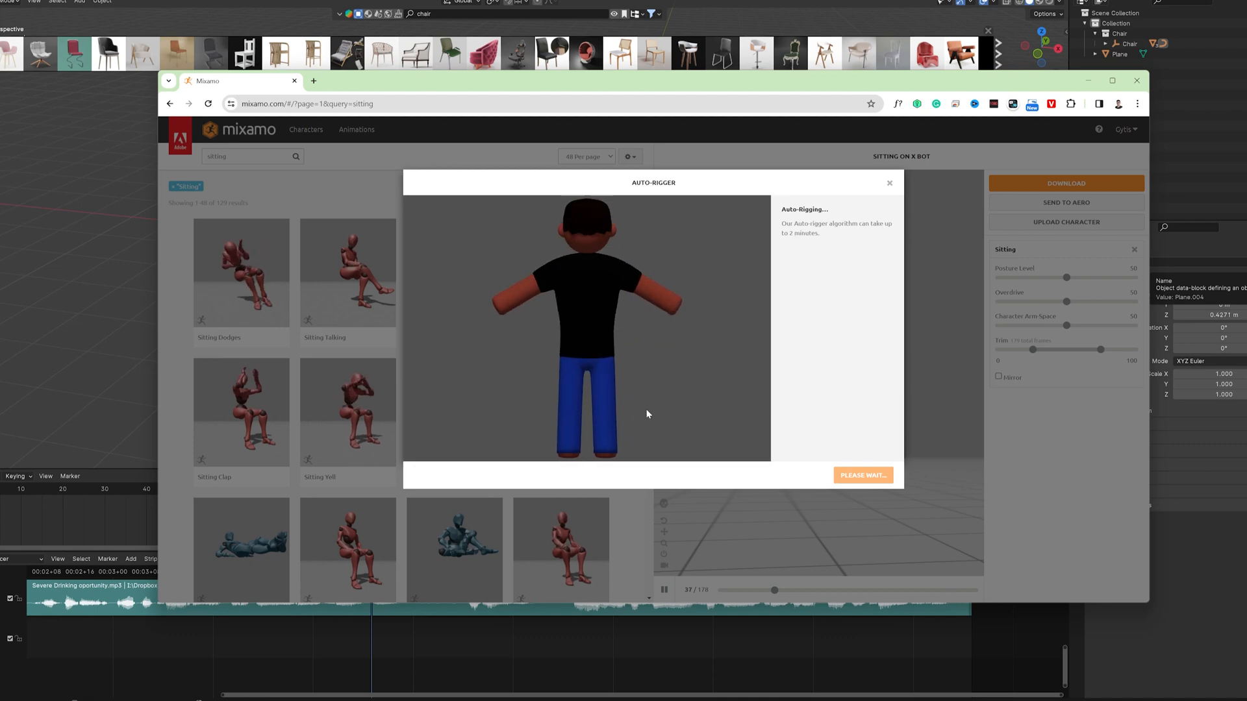
click(454, 411)
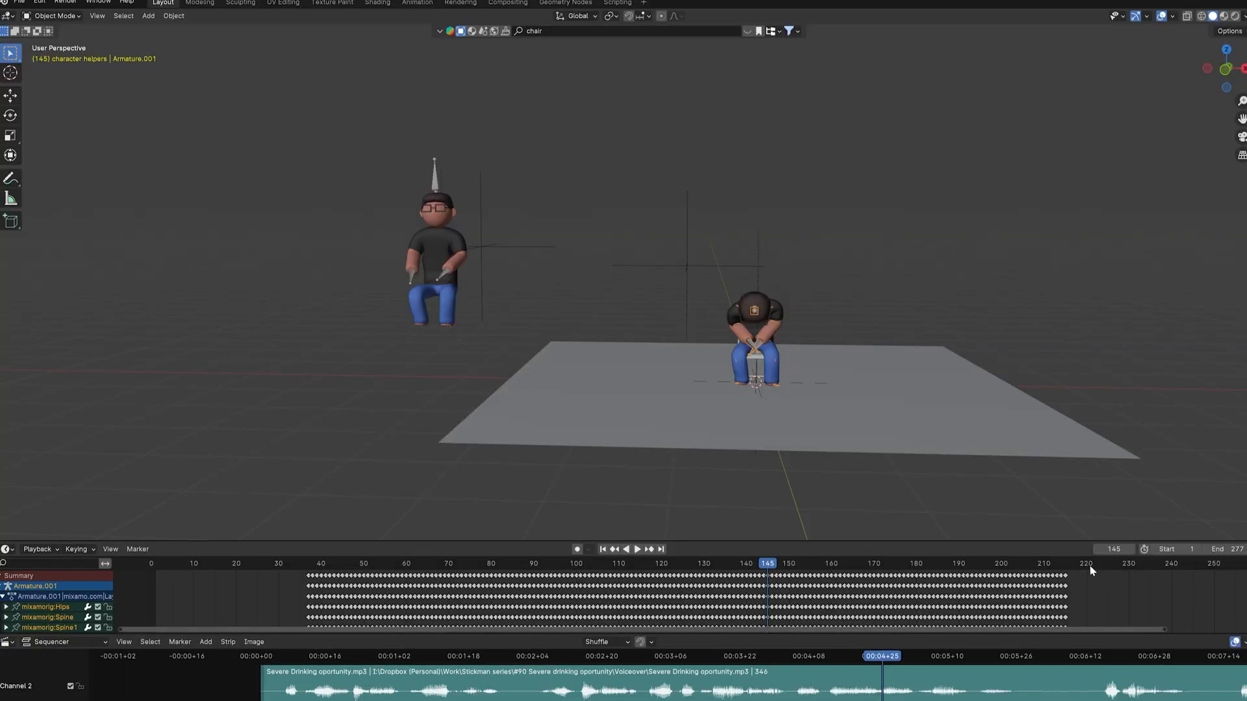
Import the Mixamo FBX armature onto the chair and confirm its sitting keyframes in the timeline.
click(1126, 563)
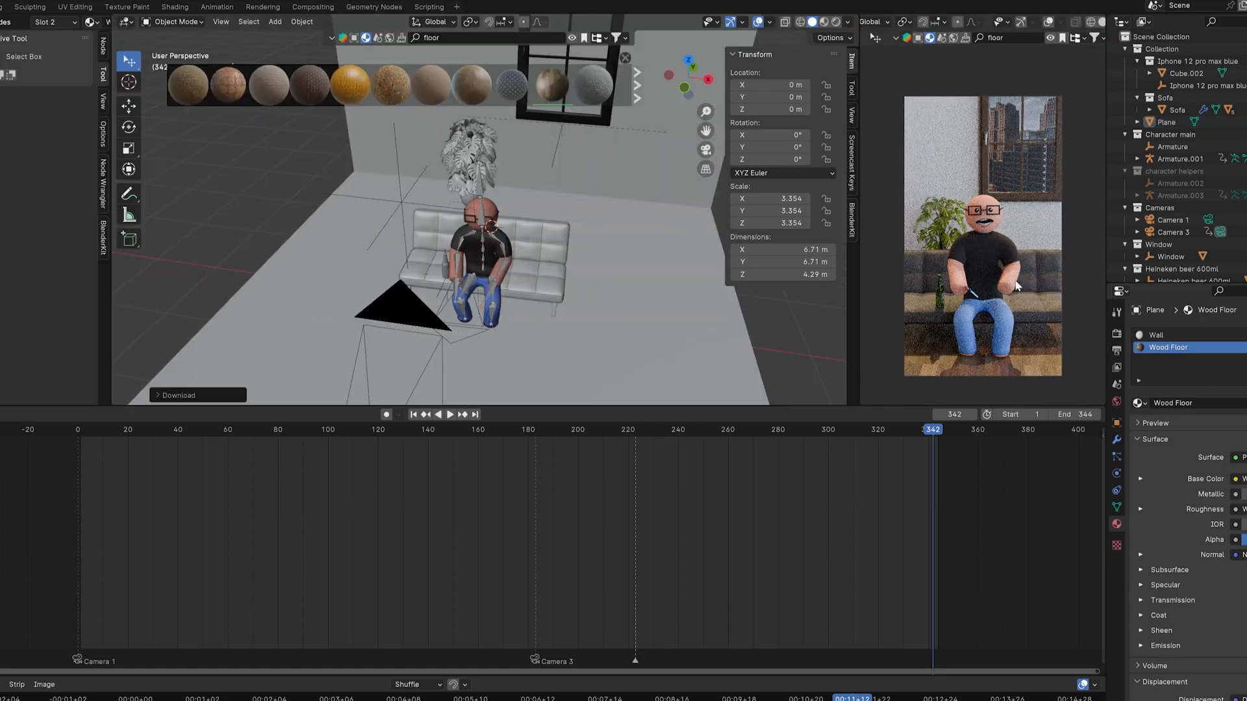
Search 'paint' in the asset browser to furnish the room with sofa, plant, window and wood floor.
text(paint)
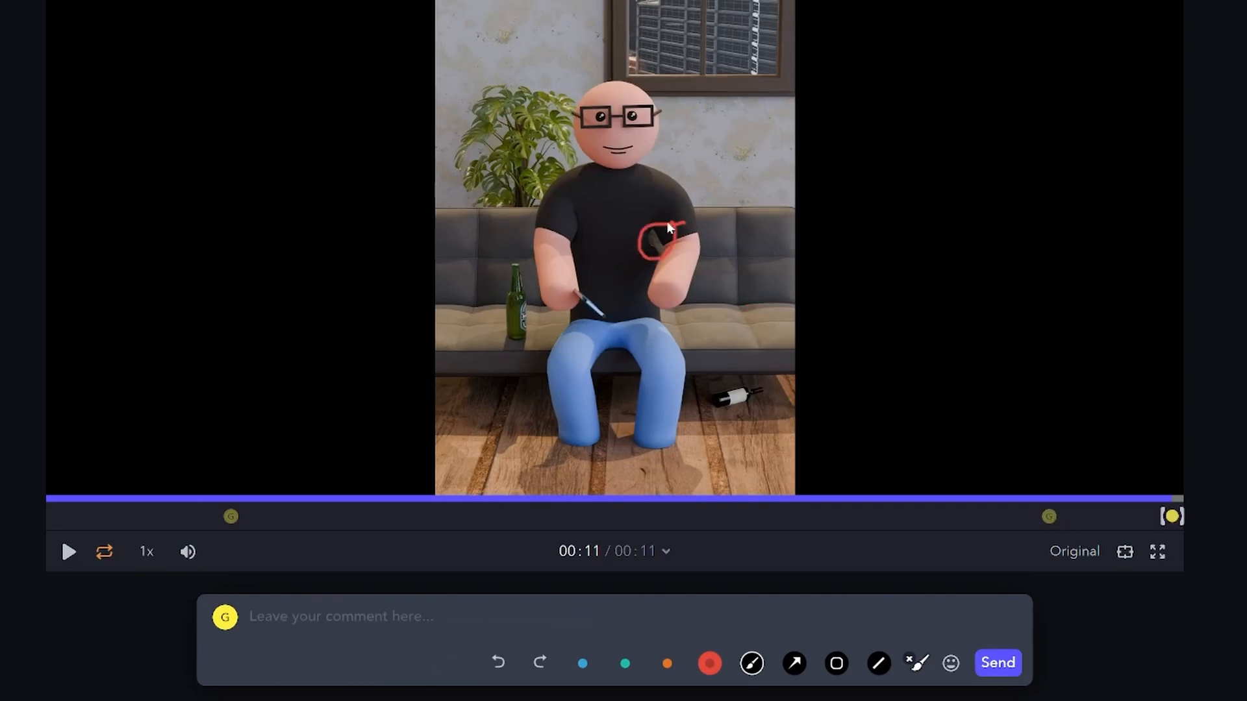
Comment 'maybe something is flying behind the window (bird or something)' on the circled hand area.
text(maybe something is flying behind the window (bird or something)
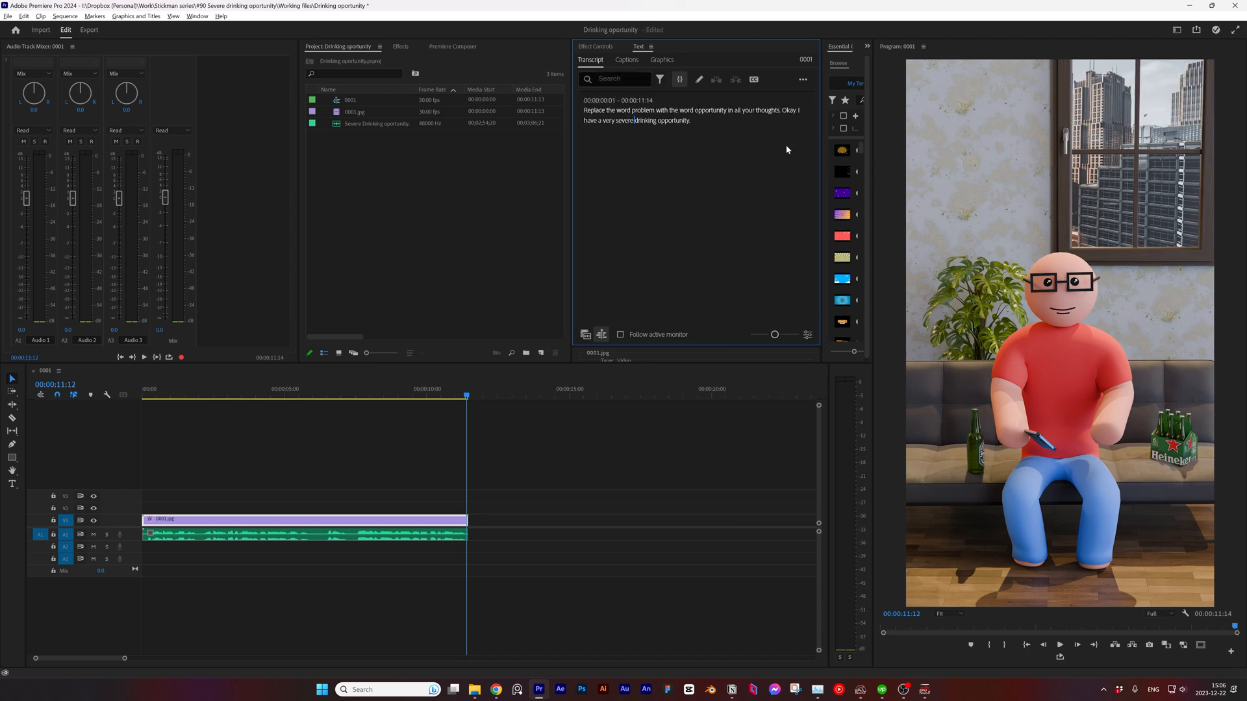
Create Captions from the Transcript tab to add a word-by-word caption track above the render.
click(626, 60)
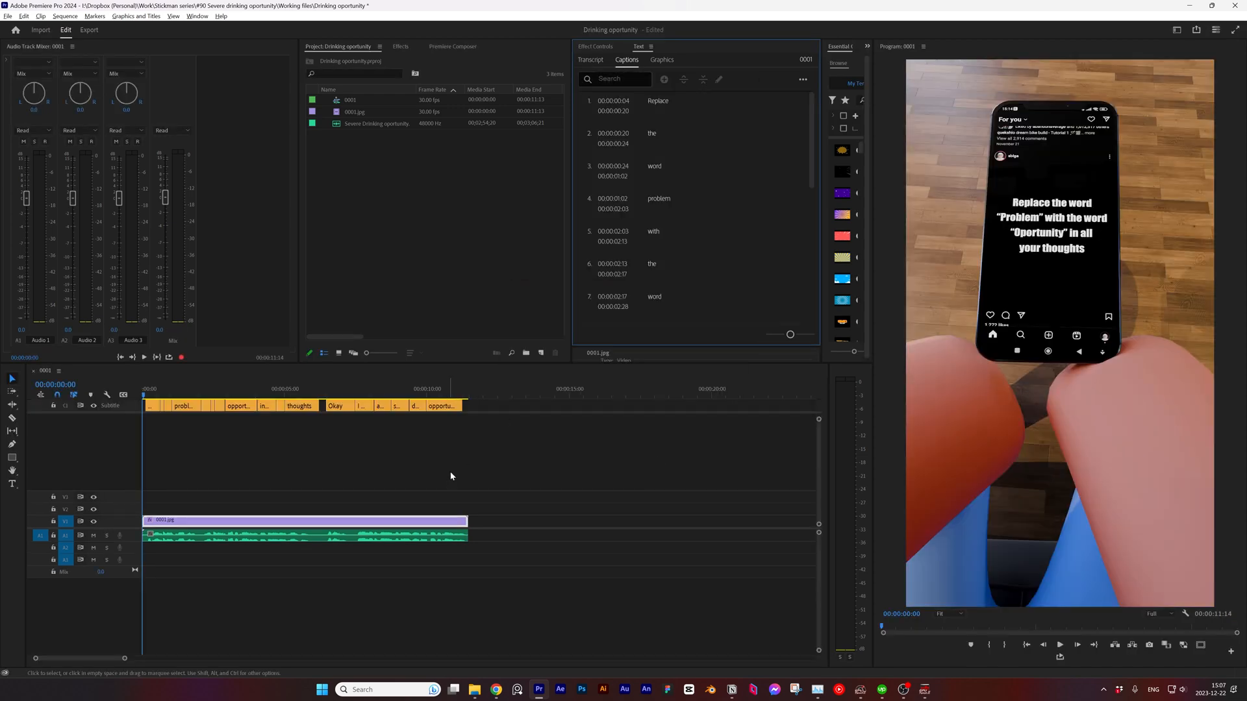